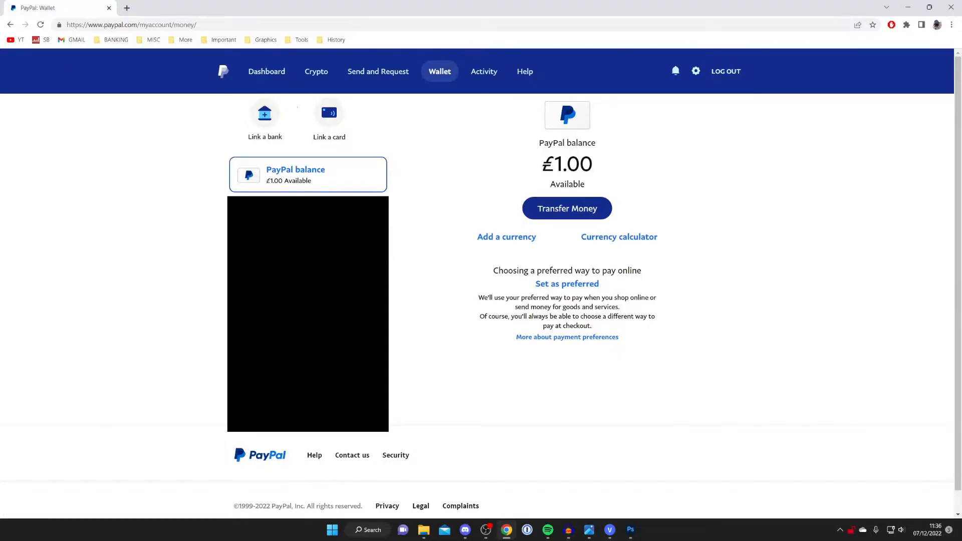
{"action": "mouse_move", "coordinate": [603, 159]}
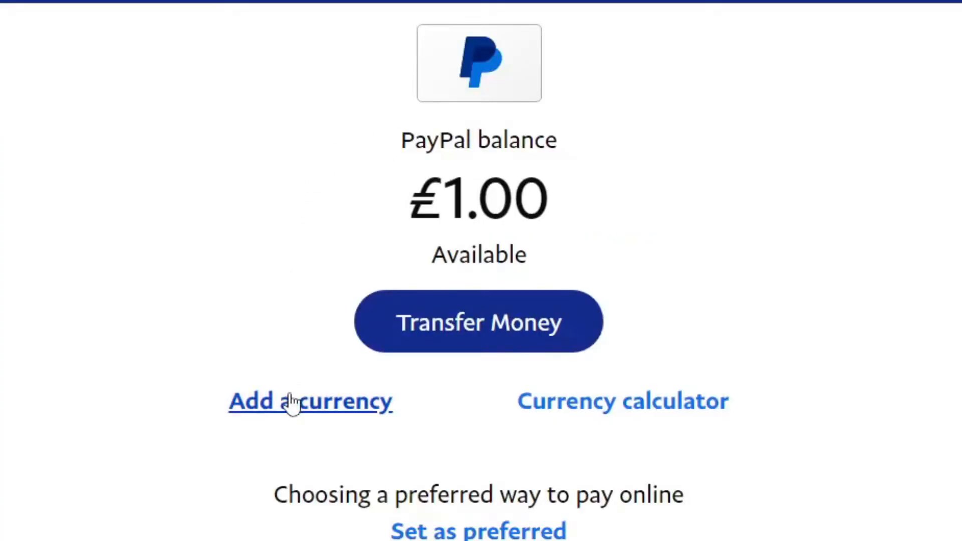
{"action": "mouse_move", "coordinate": [291, 416]}
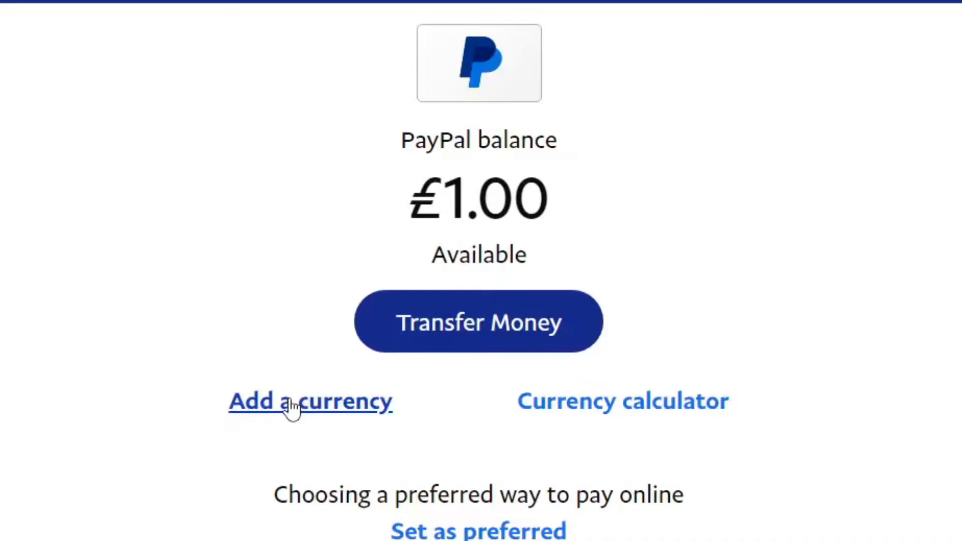
Step: Pick US Dollar from the currency list and add it to the wallet
{"action": "left_click", "coordinate": [309, 402]}
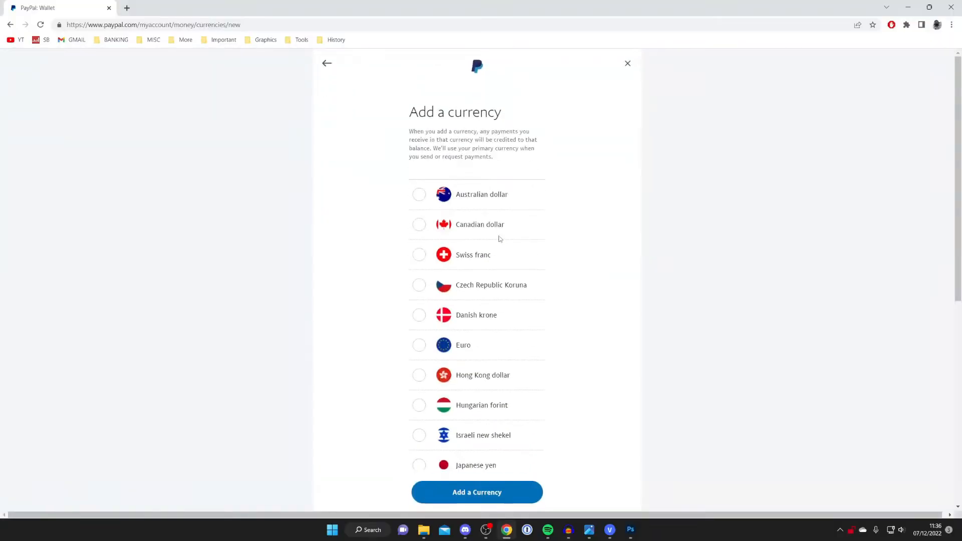
{"action": "scroll", "scroll_direction": "down", "scroll_amount": 3}
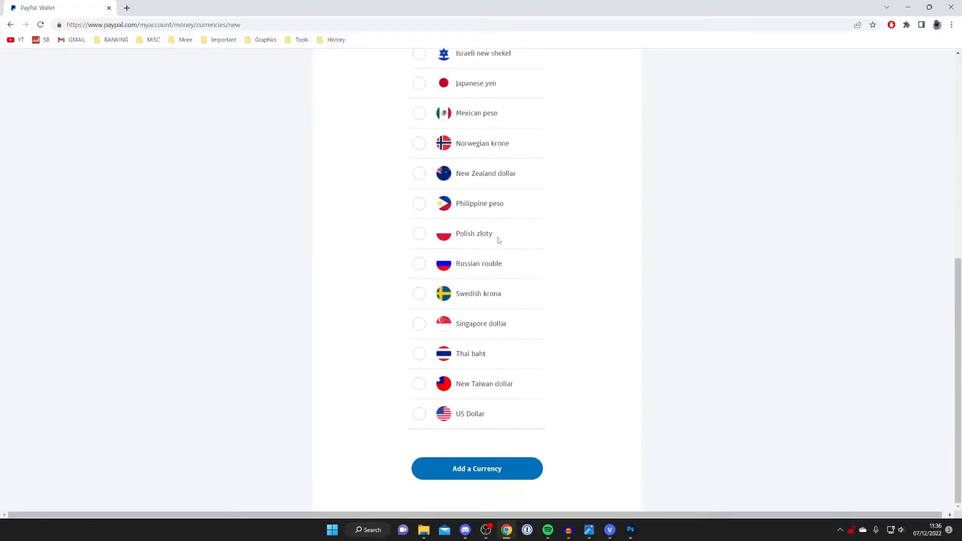
{"action": "left_click", "coordinate": [419, 414]}
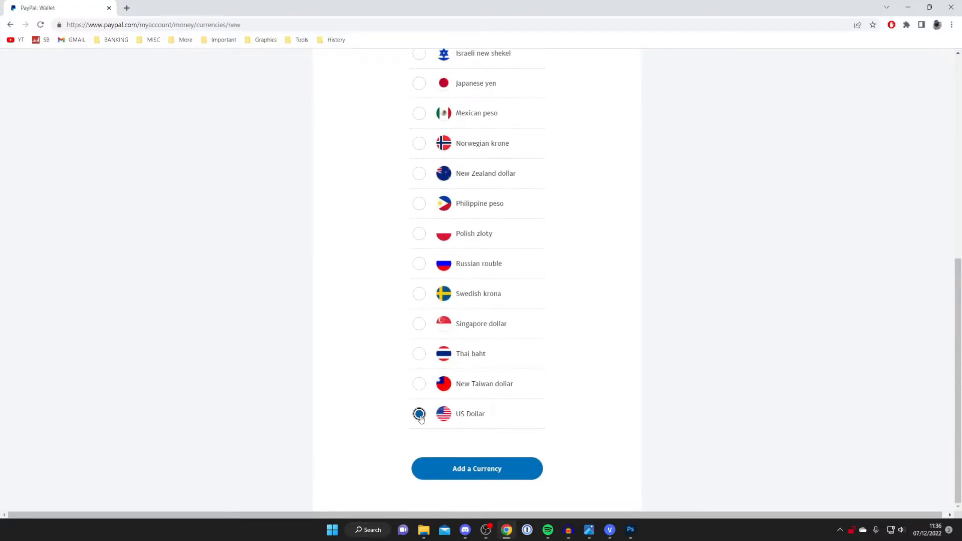
{"action": "mouse_move", "coordinate": [492, 463]}
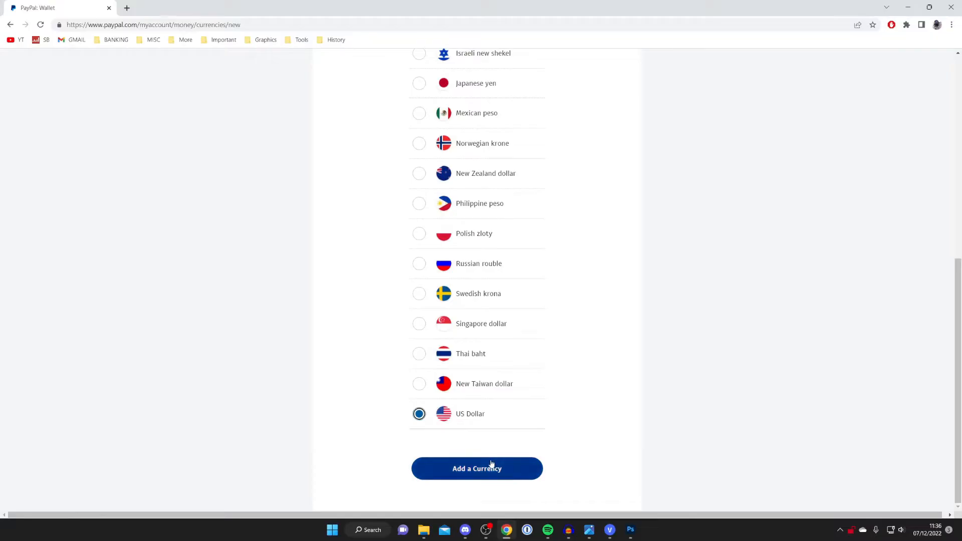
{"action": "left_click", "coordinate": [477, 469]}
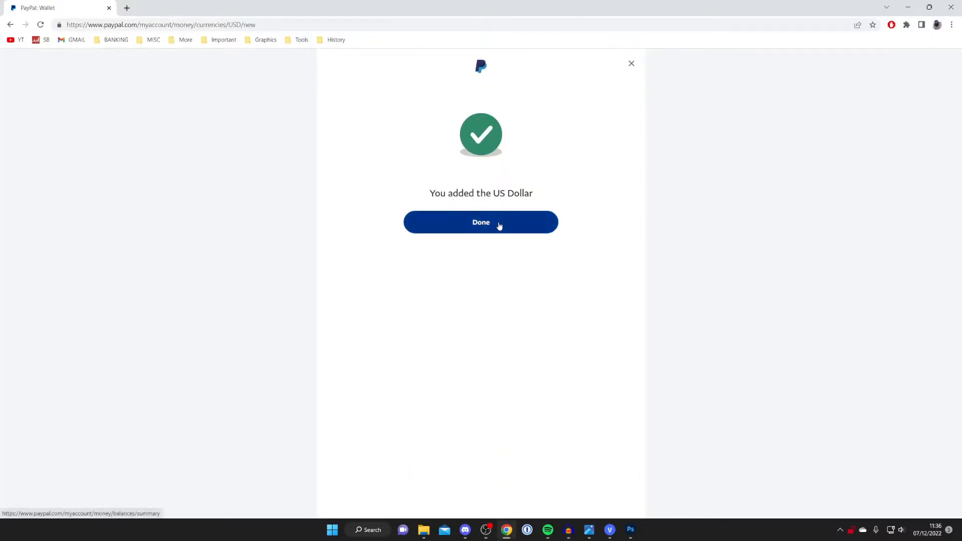
Step: Dismiss the confirmation to see $0.00 USD listed below £1.00 GBP
{"action": "left_click", "coordinate": [481, 222]}
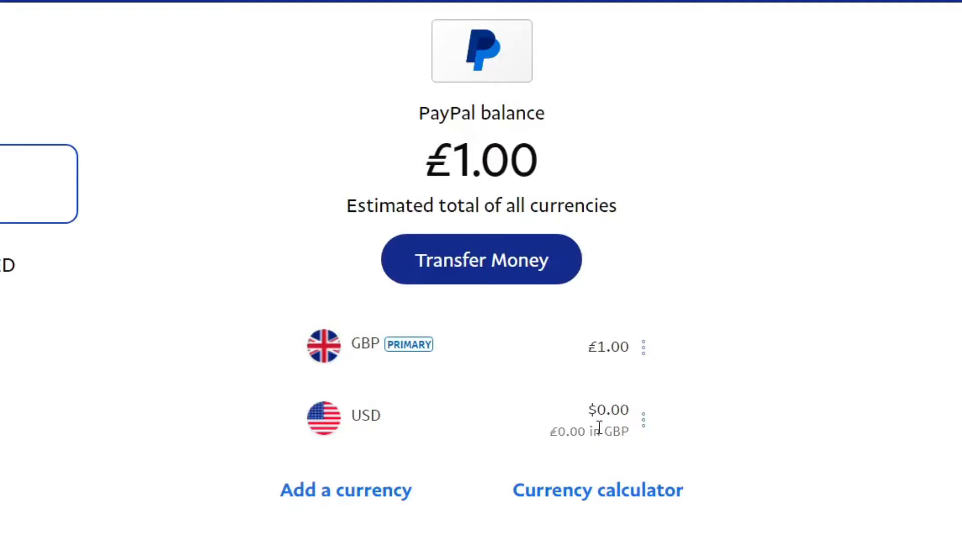
{"action": "mouse_move", "coordinate": [599, 431]}
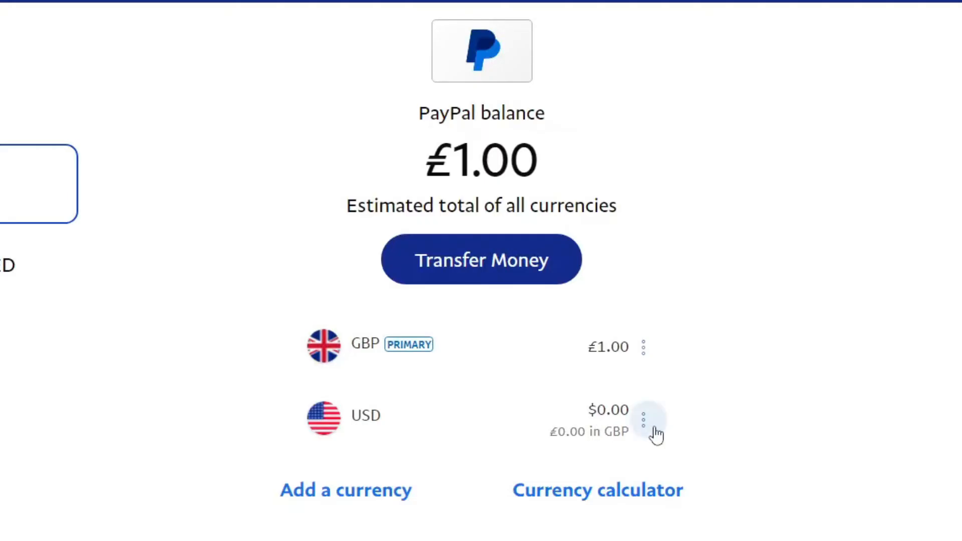
{"action": "left_click", "coordinate": [644, 418]}
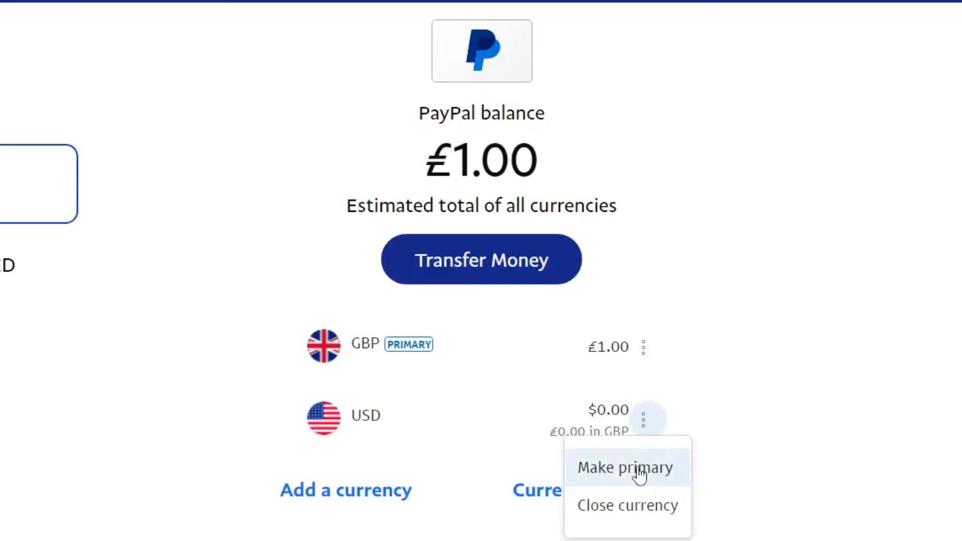
{"action": "left_click", "coordinate": [626, 468]}
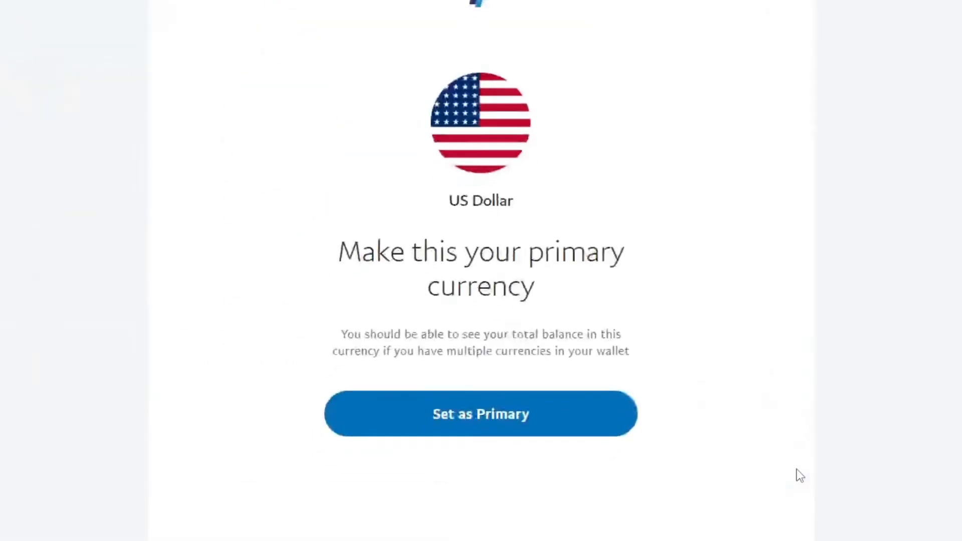
{"action": "mouse_move", "coordinate": [521, 251]}
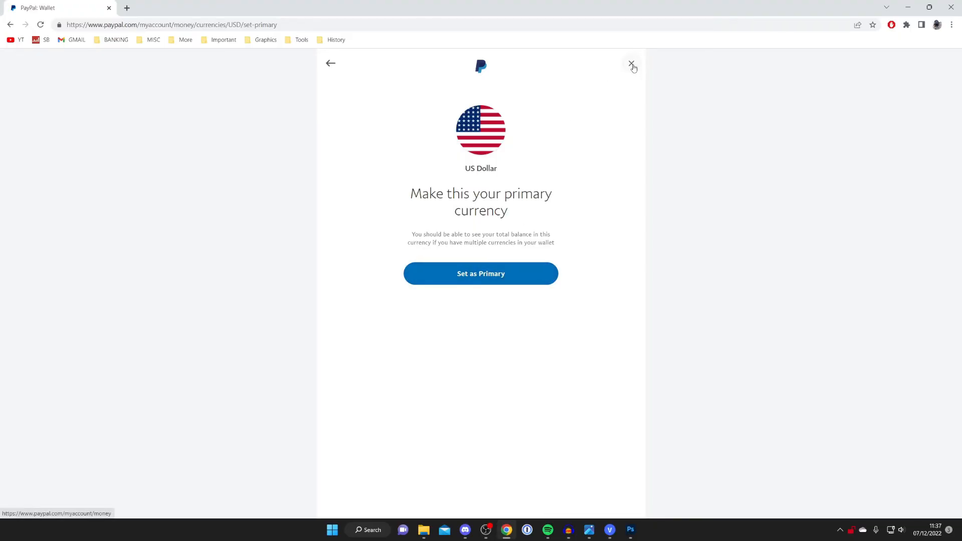
{"action": "left_click", "coordinate": [631, 64]}
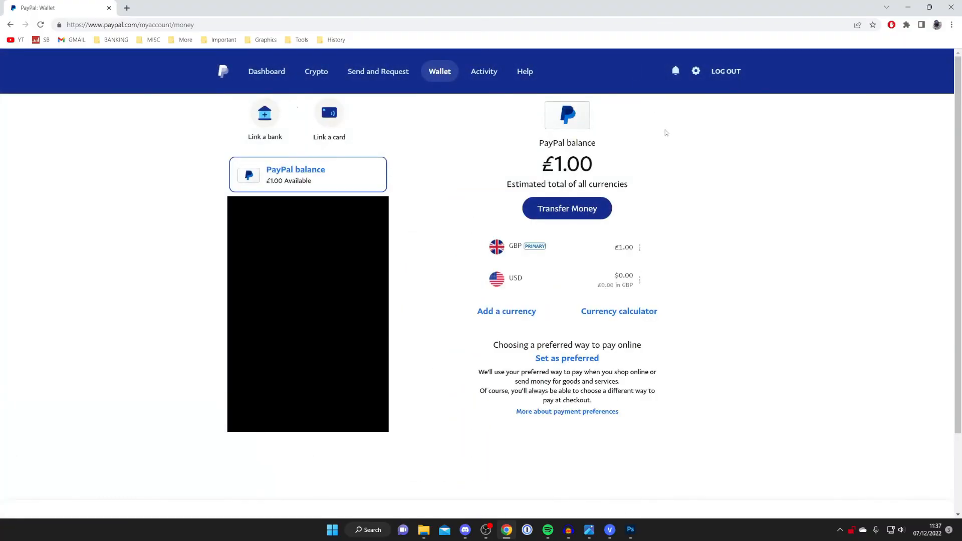